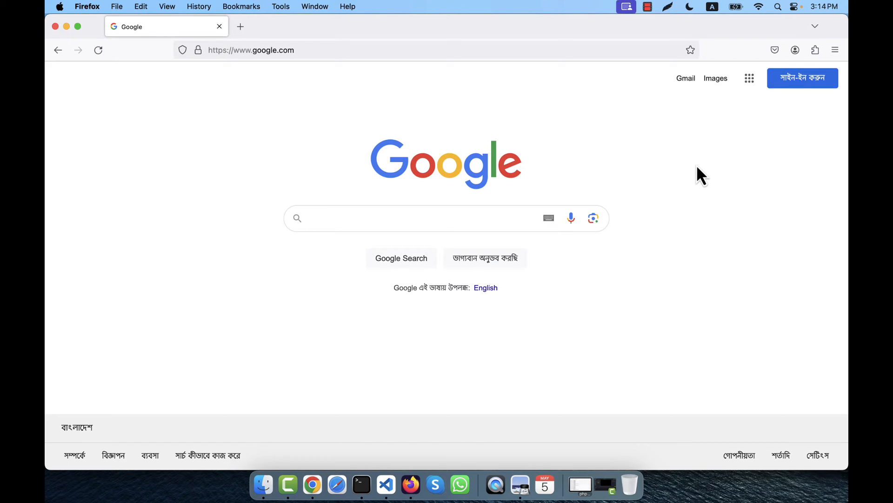
pyautogui.moveTo(288, 103)
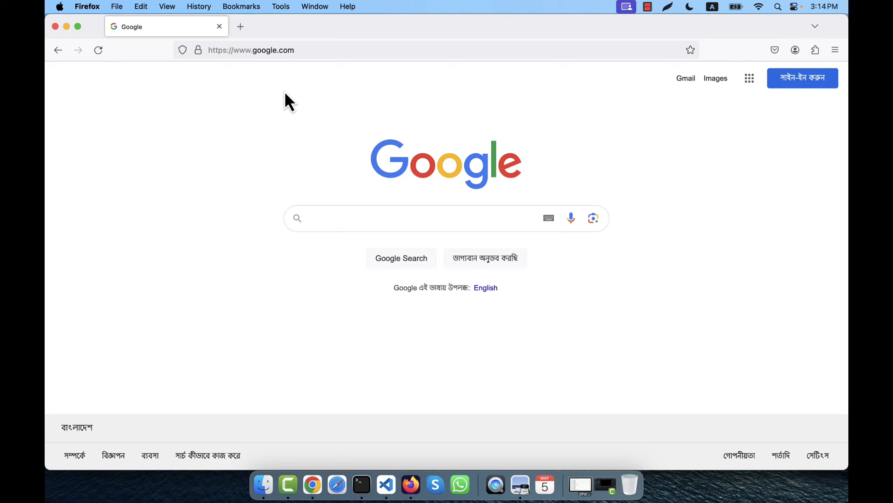
pyautogui.moveTo(206, 133)
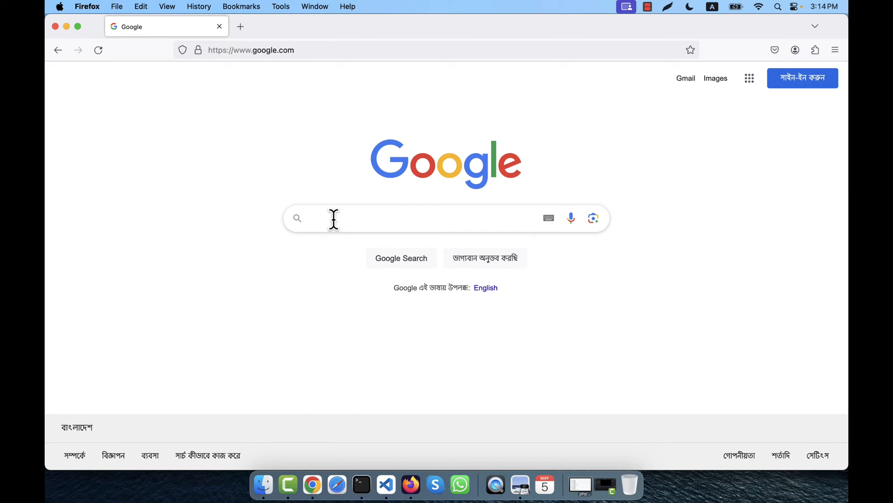
# Search Google for 'stripe' and follow the 'Stripe | Financial Infrastructure' result to the homepage
pyautogui.write('stripe')
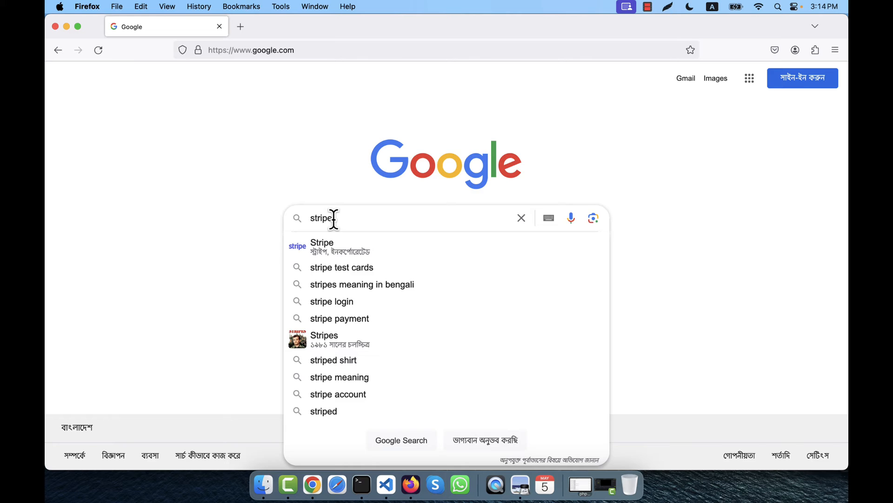
pyautogui.press('Return')
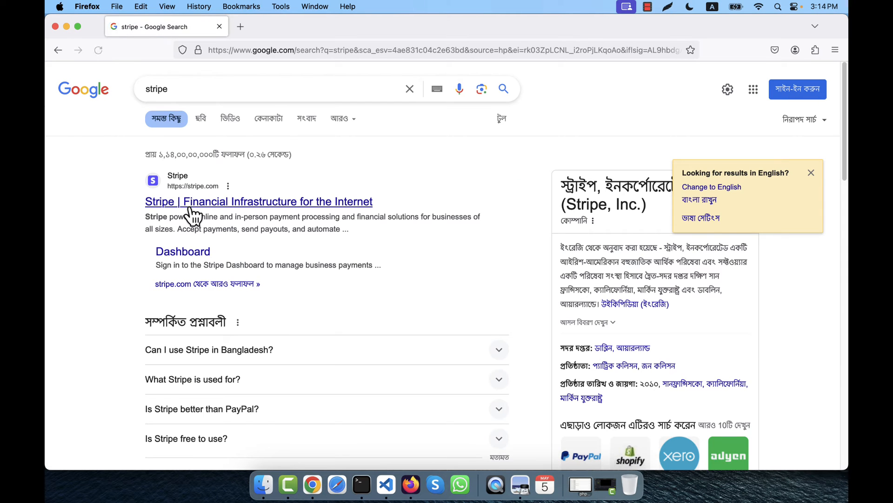
pyautogui.click(258, 201)
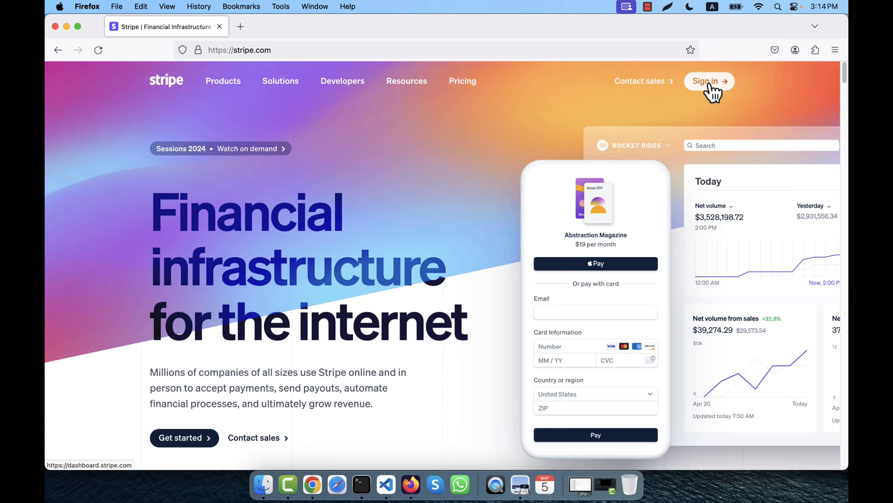
# Go to Stripe sign-in and choose Create account to reach the sign-up page
pyautogui.click(706, 81)
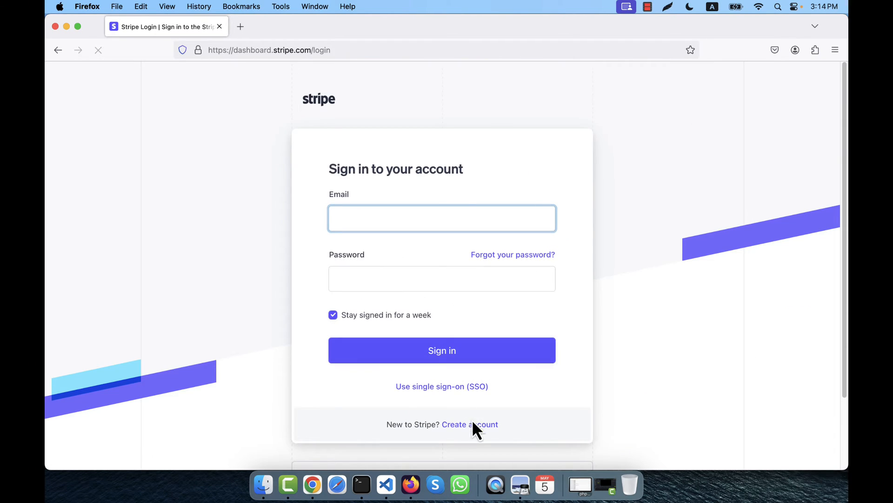
pyautogui.moveTo(469, 424)
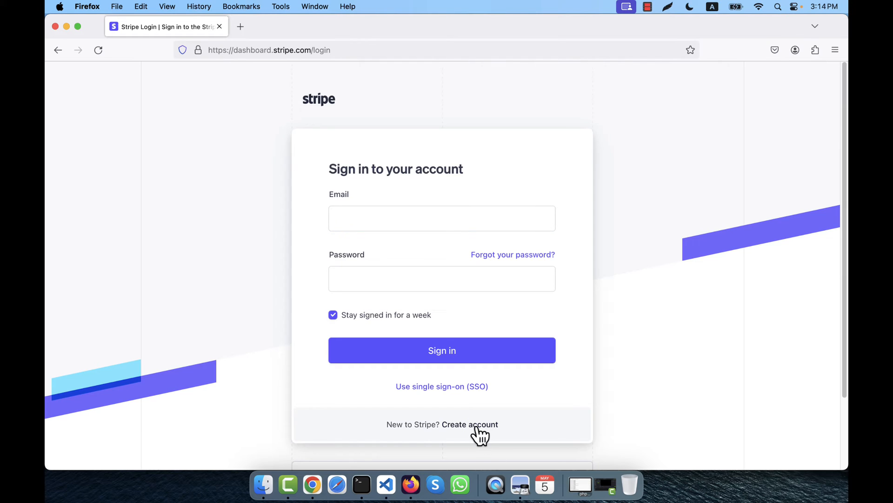
pyautogui.click(469, 425)
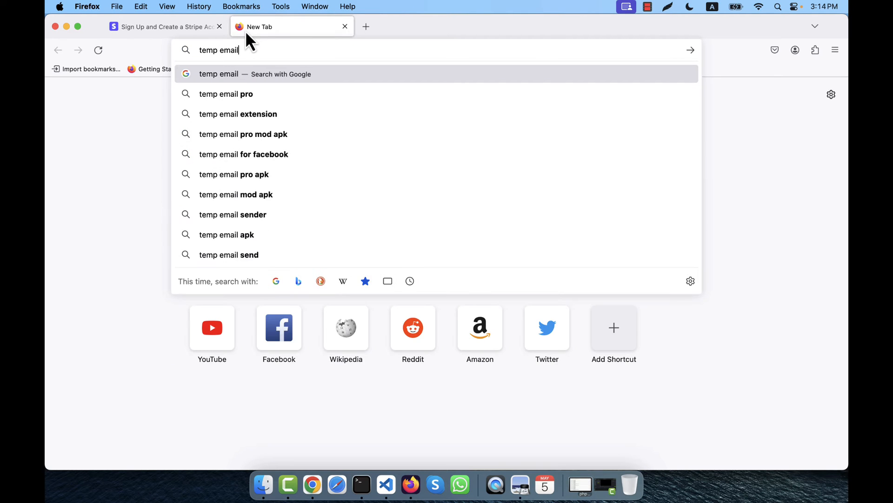
# Search 'temp email' and land on the temp-mail.org disposable inbox
pyautogui.press('Return')
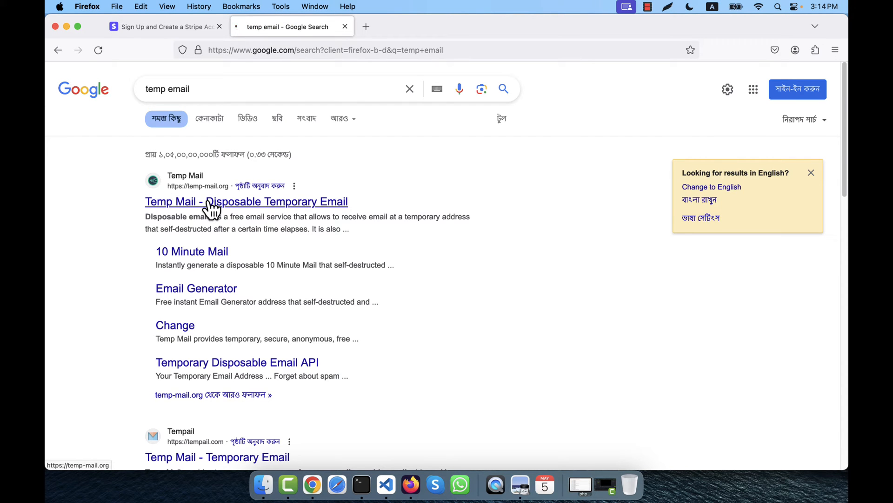
pyautogui.click(246, 201)
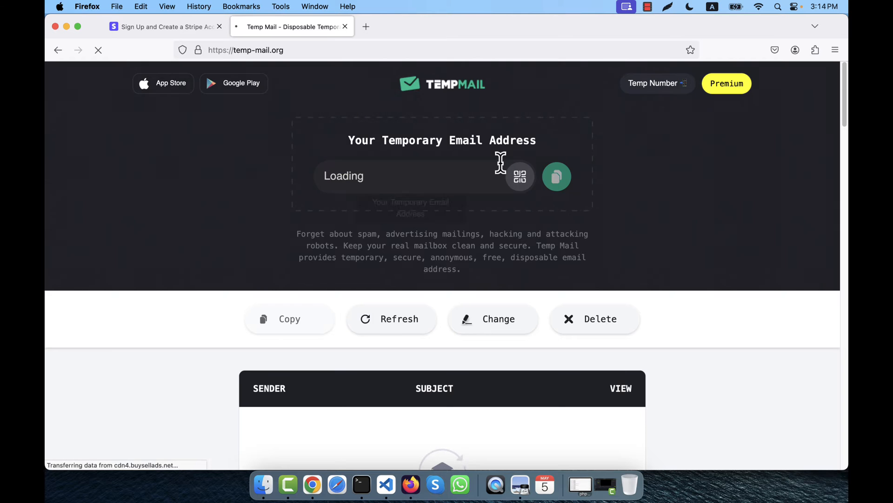
pyautogui.moveTo(350, 175)
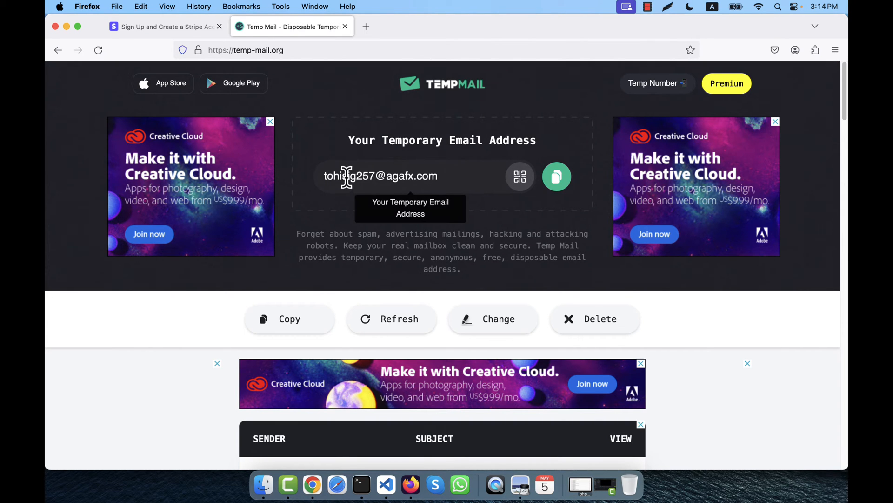
pyautogui.moveTo(585, 212)
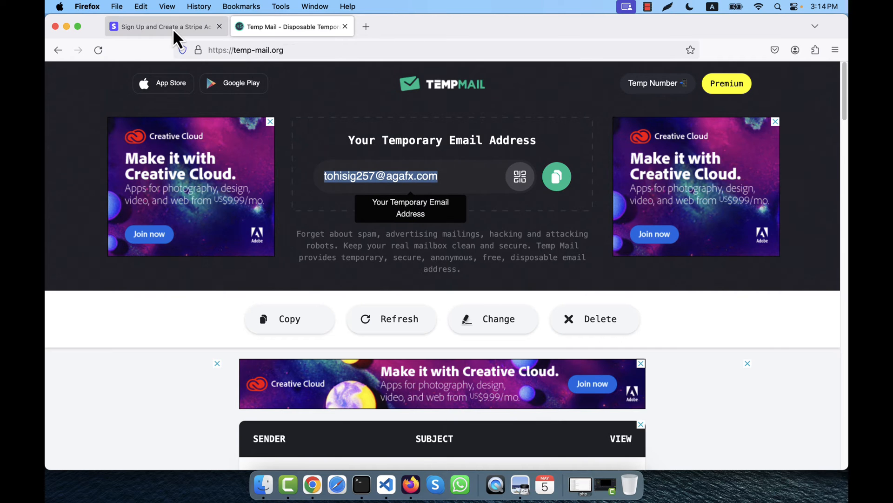
pyautogui.click(162, 26)
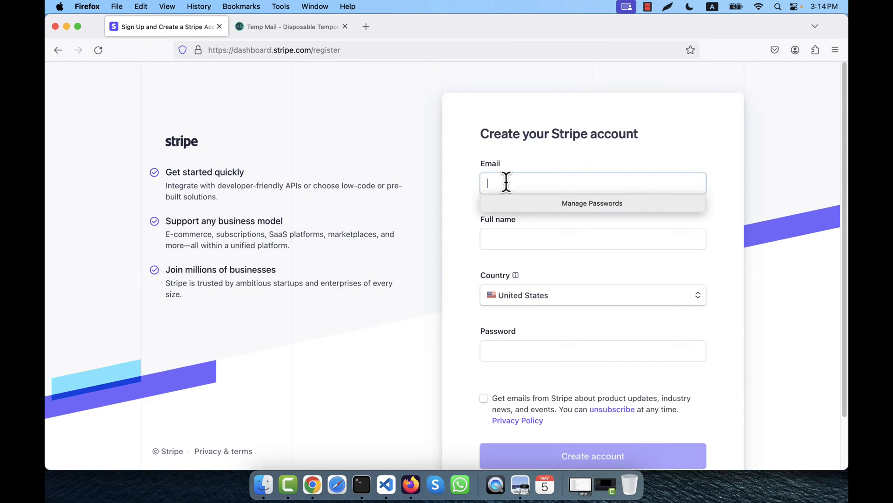
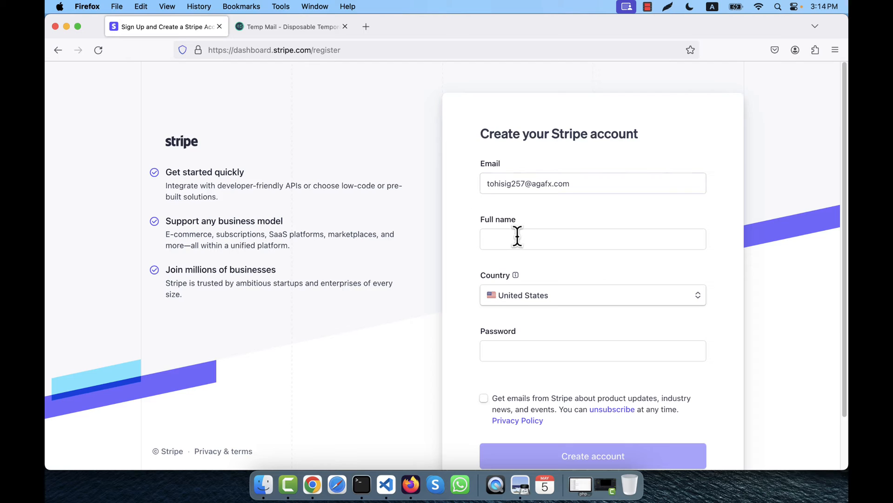
pyautogui.write('M')
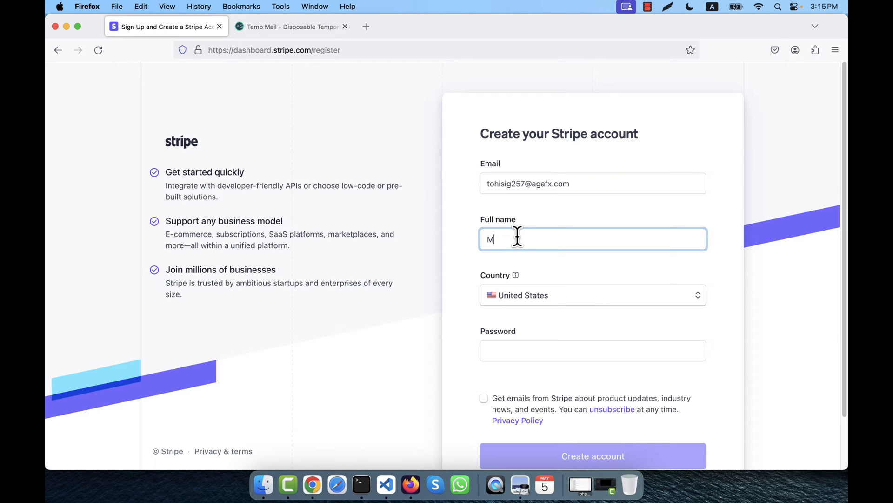
pyautogui.write('Arefin')
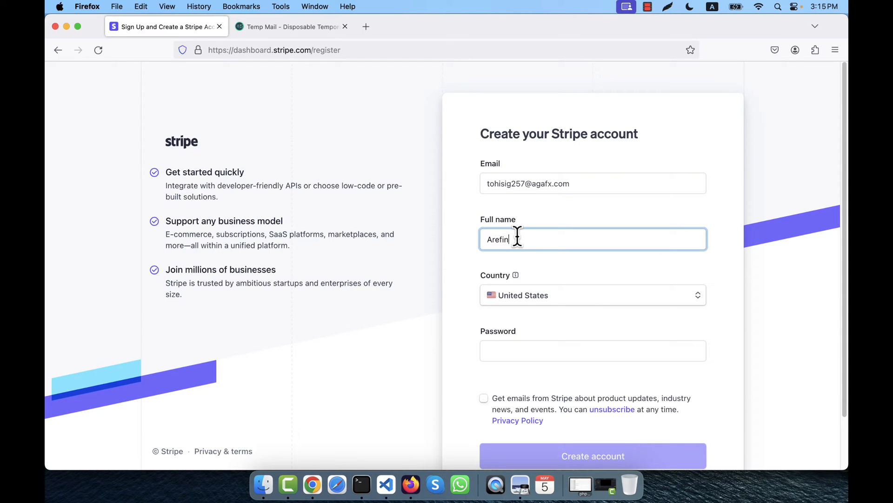
pyautogui.moveTo(515, 275)
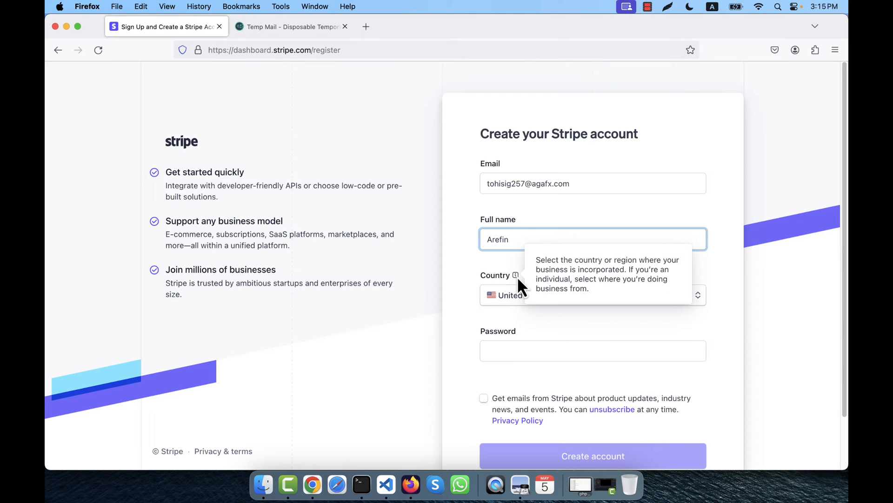
# Enter the account password and submit the form to reach email verification
pyautogui.click(593, 350)
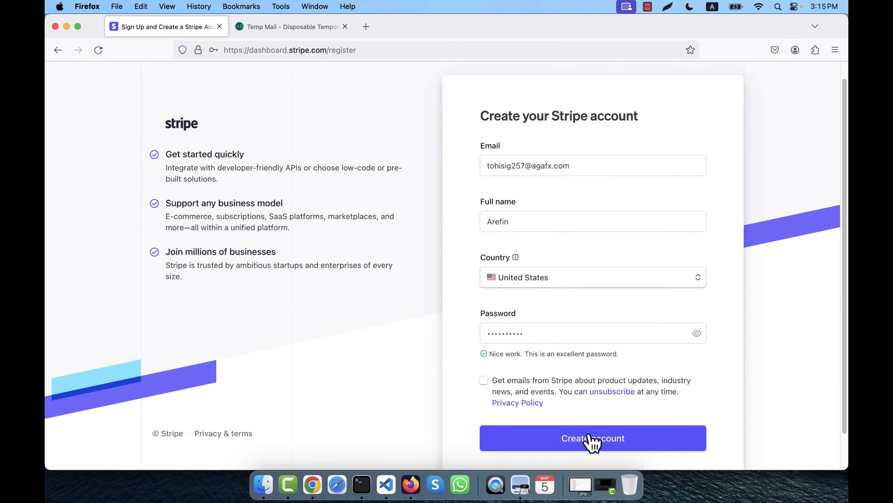
pyautogui.click(593, 437)
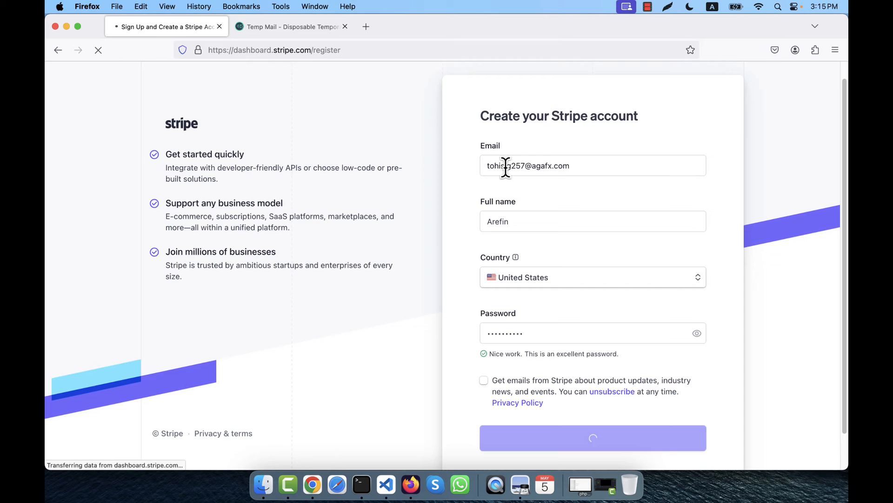
pyautogui.click(593, 437)
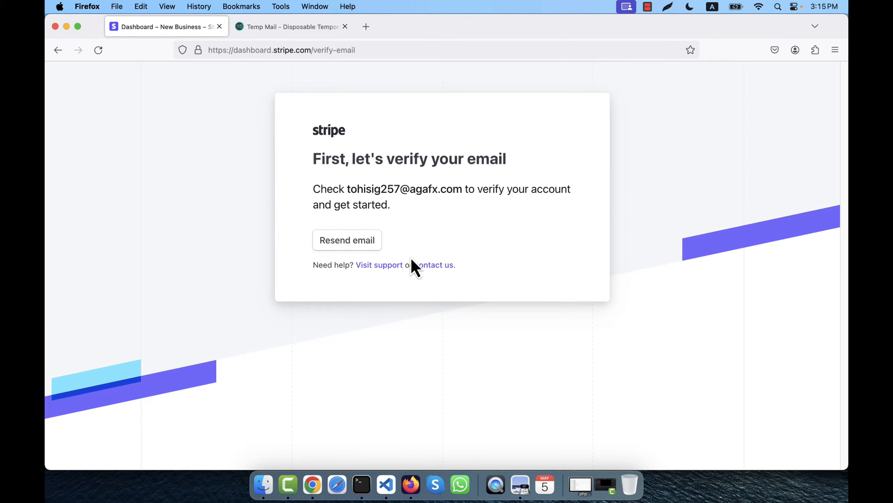
# Return to the Temp Mail inbox and locate Stripe's 'Verify your email' message
pyautogui.click(291, 26)
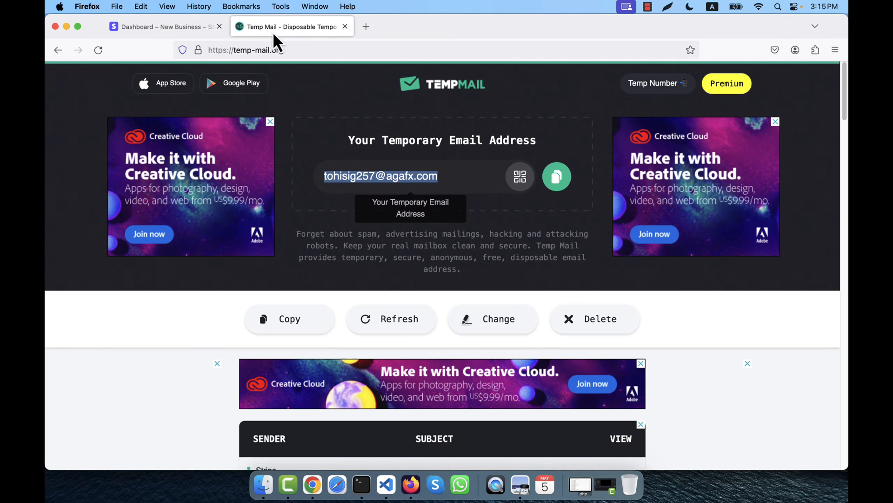
pyautogui.moveTo(170, 323)
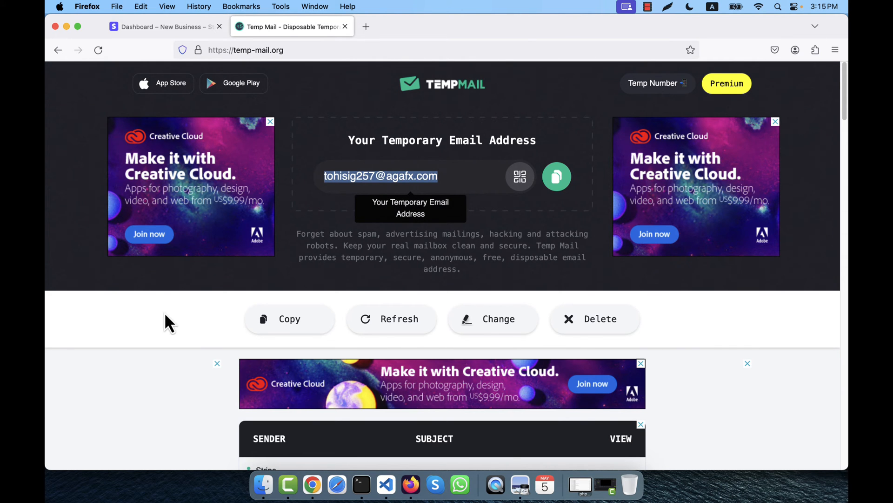
pyautogui.scroll(-3)
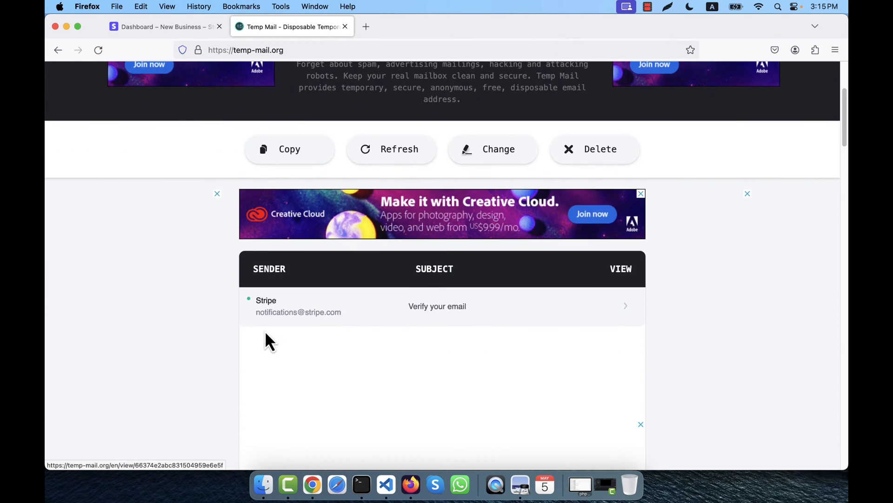
pyautogui.moveTo(445, 324)
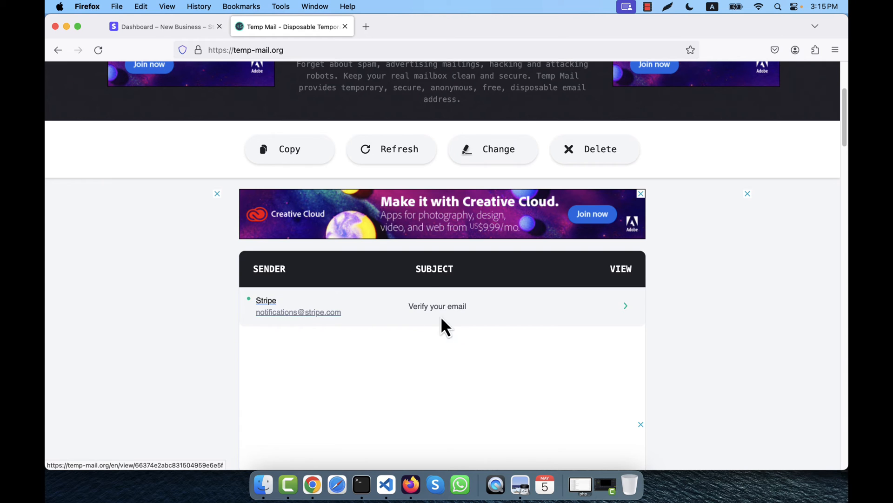
pyautogui.moveTo(438, 306)
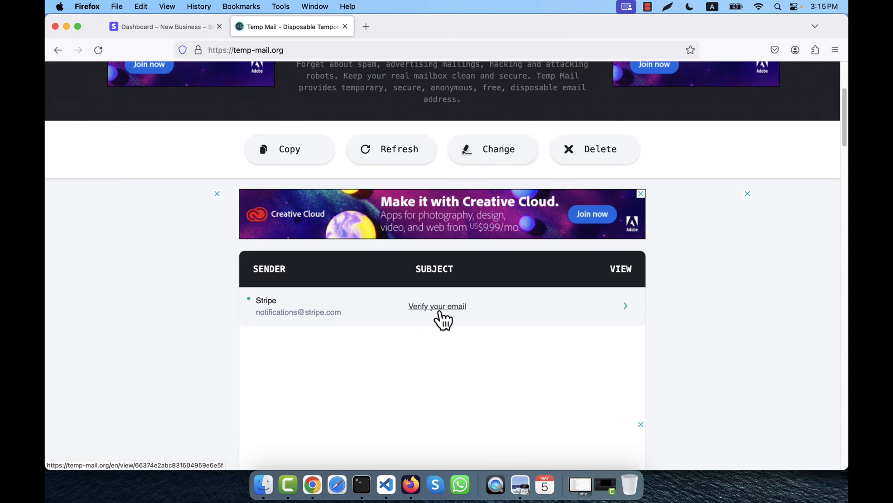
pyautogui.moveTo(431, 317)
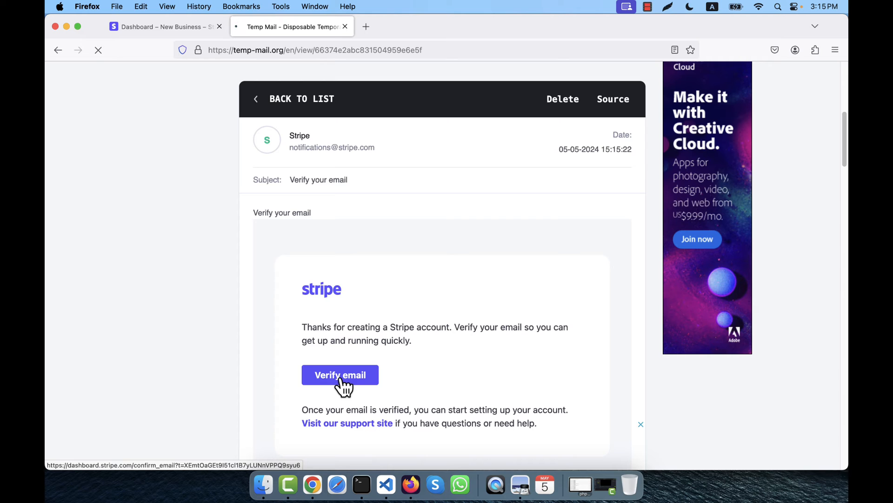
pyautogui.scroll(3)
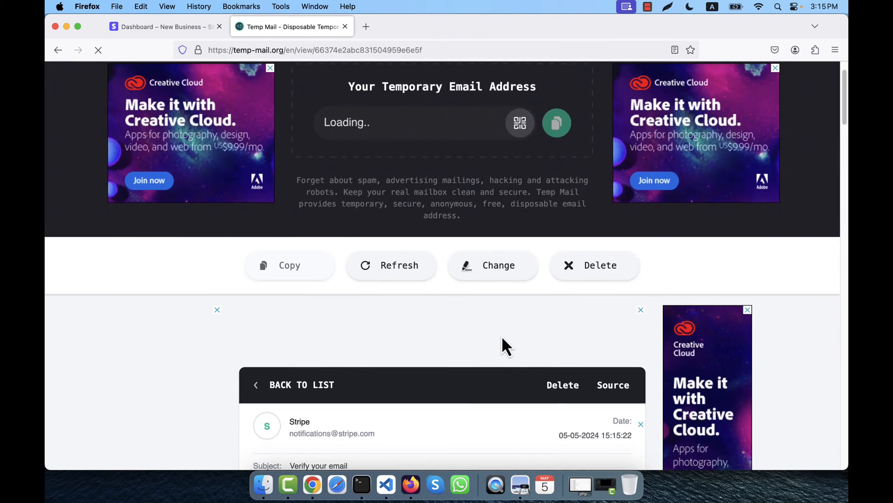
# Confirm the account's email address so Stripe's welcome page appears
pyautogui.click(166, 26)
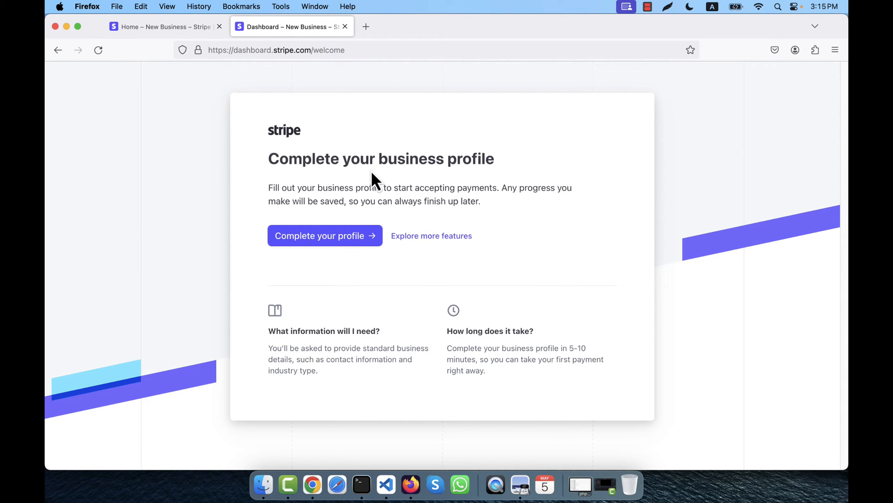
pyautogui.moveTo(332, 308)
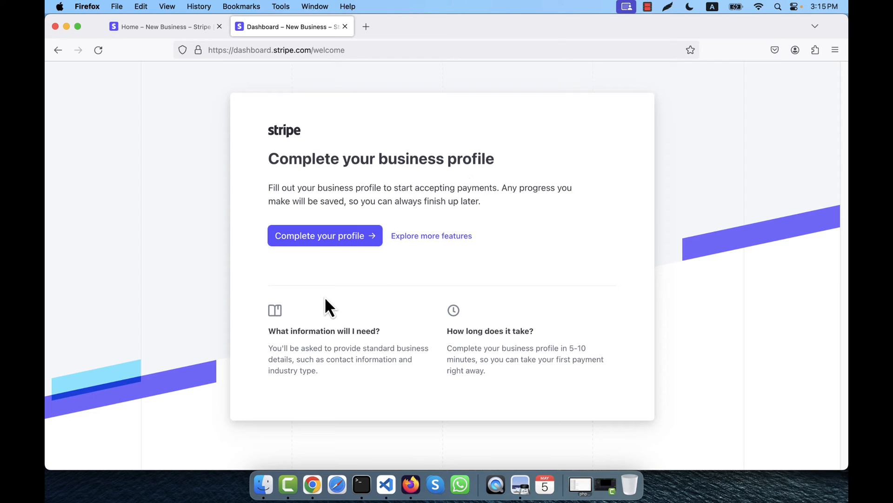
# Enter the New Business dashboard and load its test-mode Home page
pyautogui.click(431, 236)
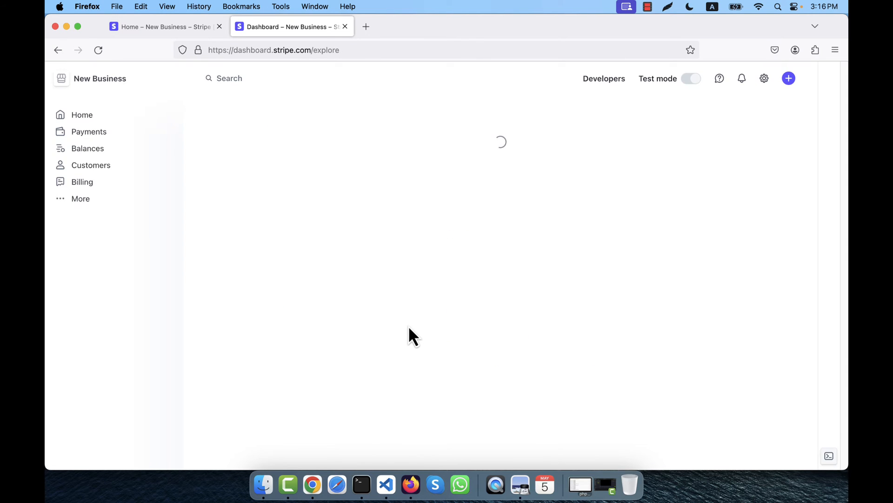
pyautogui.click(82, 114)
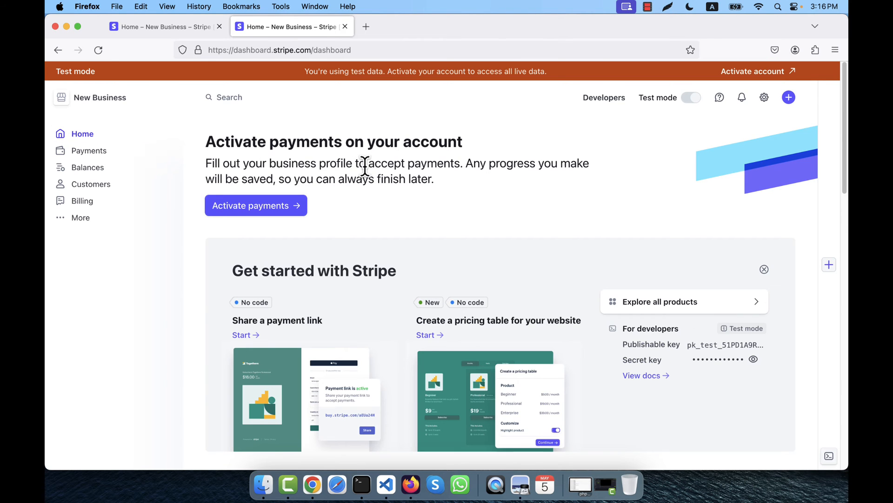
pyautogui.moveTo(804, 71)
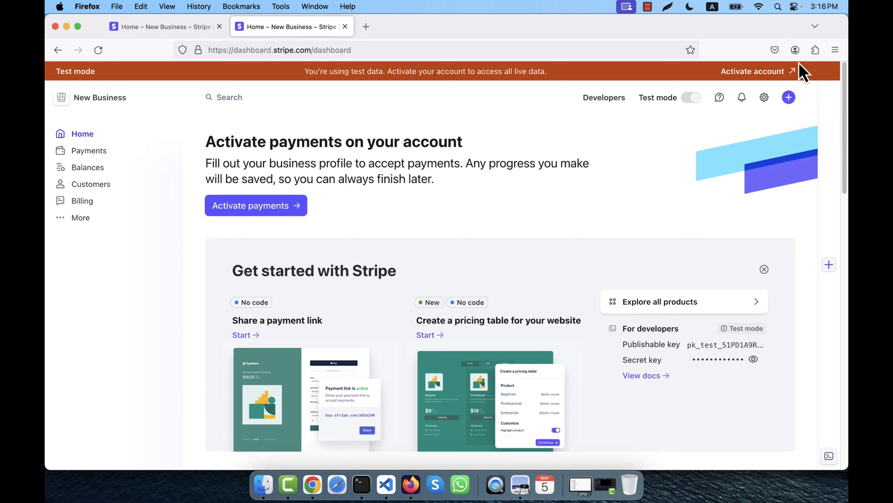
# View the user Profile settings and select the registered email address
pyautogui.click(765, 96)
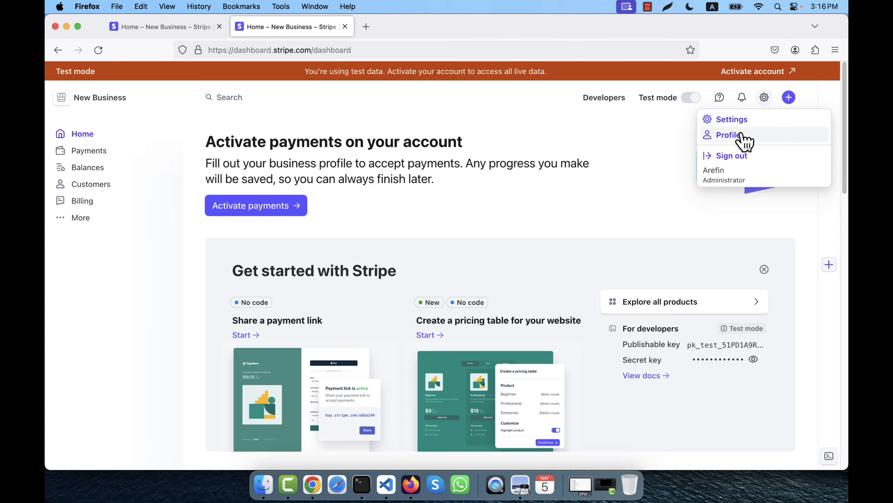
pyautogui.click(728, 134)
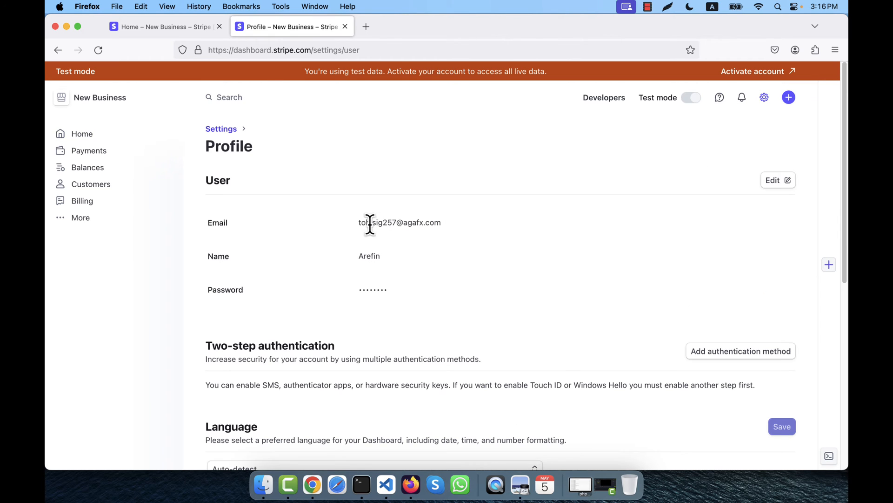
pyautogui.doubleClick(399, 222)
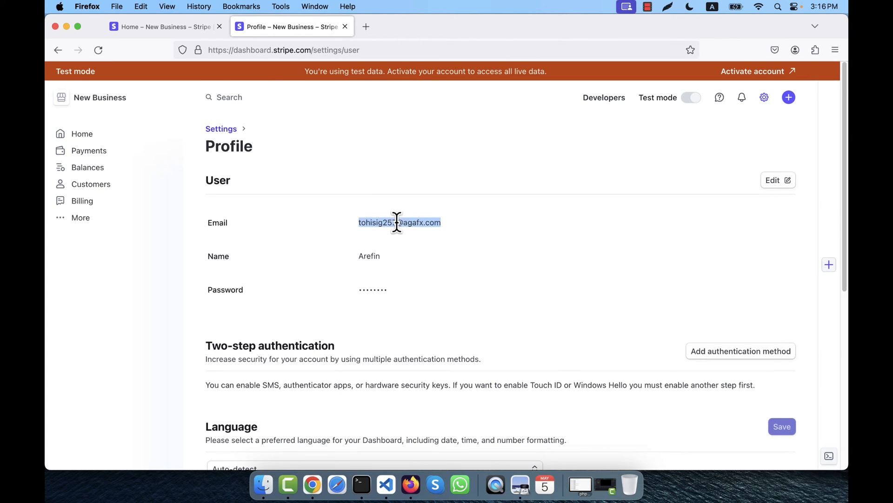
pyautogui.moveTo(136, 55)
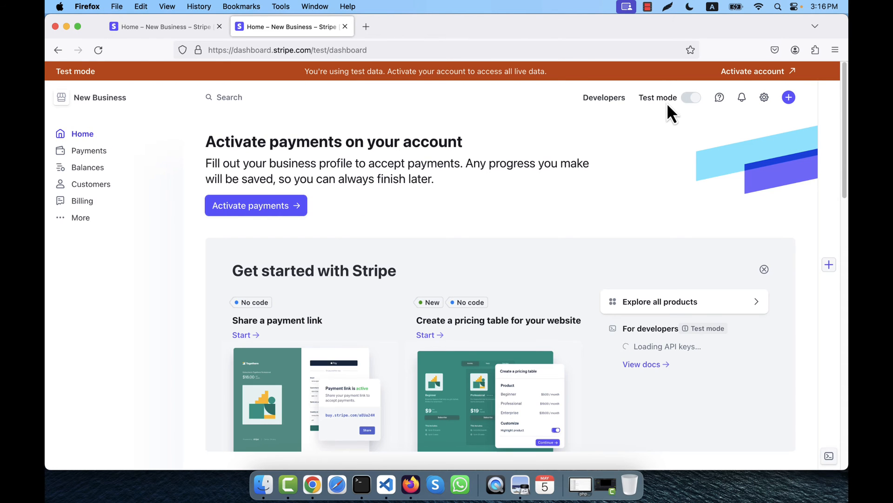
pyautogui.moveTo(692, 97)
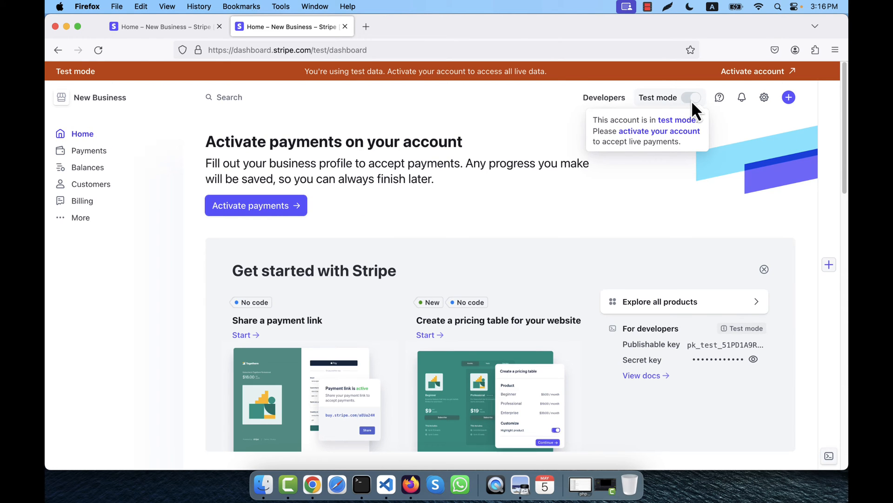
pyautogui.moveTo(696, 132)
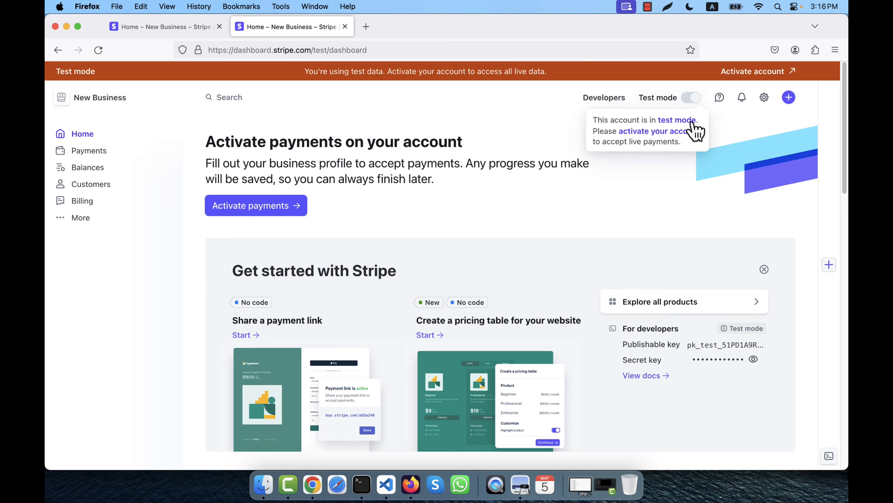
pyautogui.moveTo(684, 133)
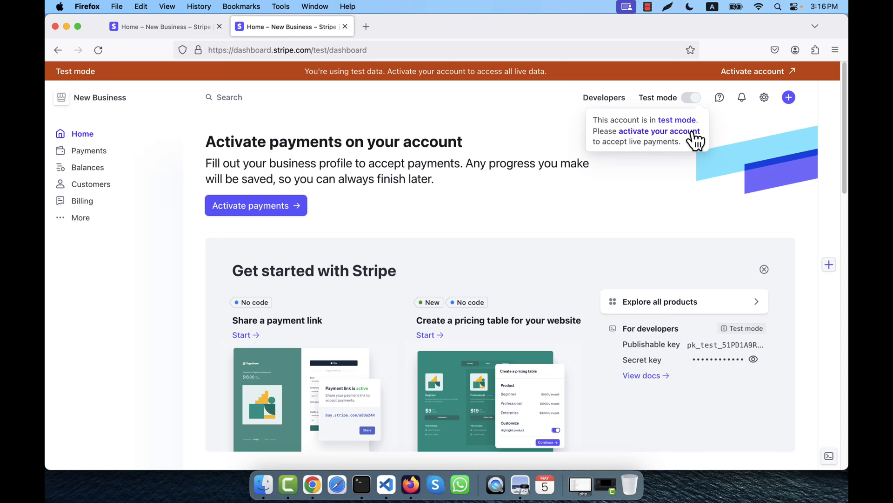
pyautogui.moveTo(647, 139)
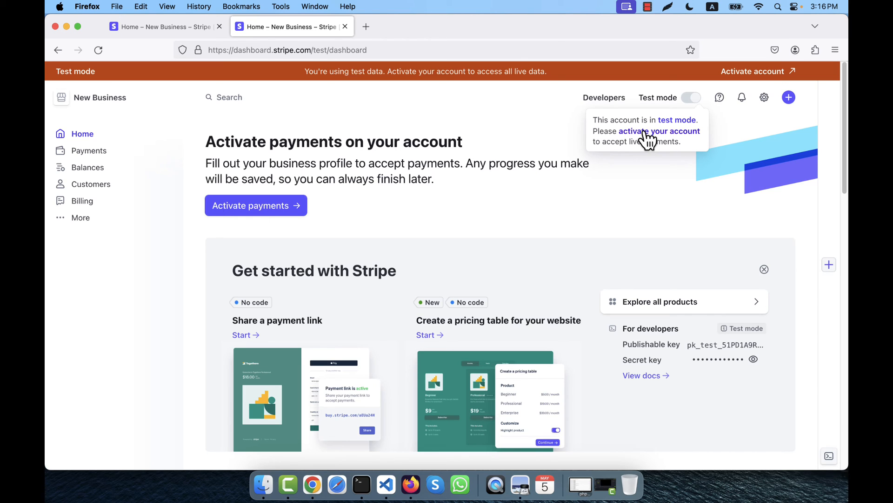
pyautogui.moveTo(648, 139)
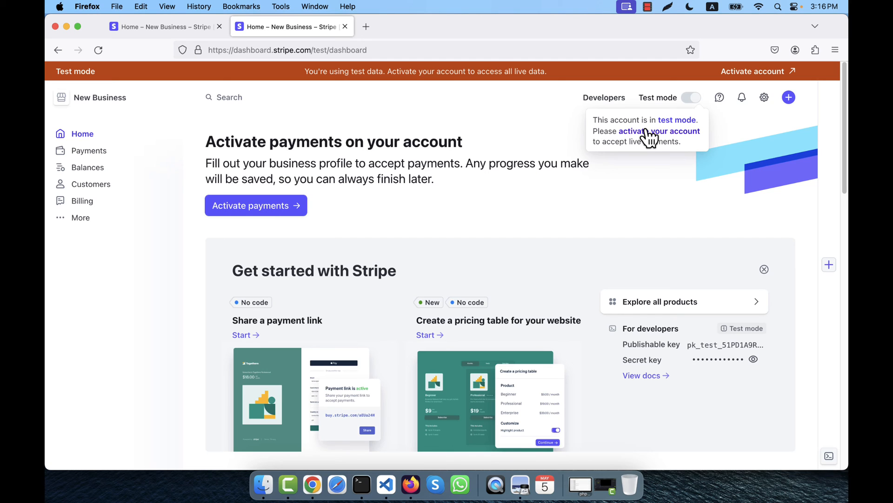
pyautogui.moveTo(603, 98)
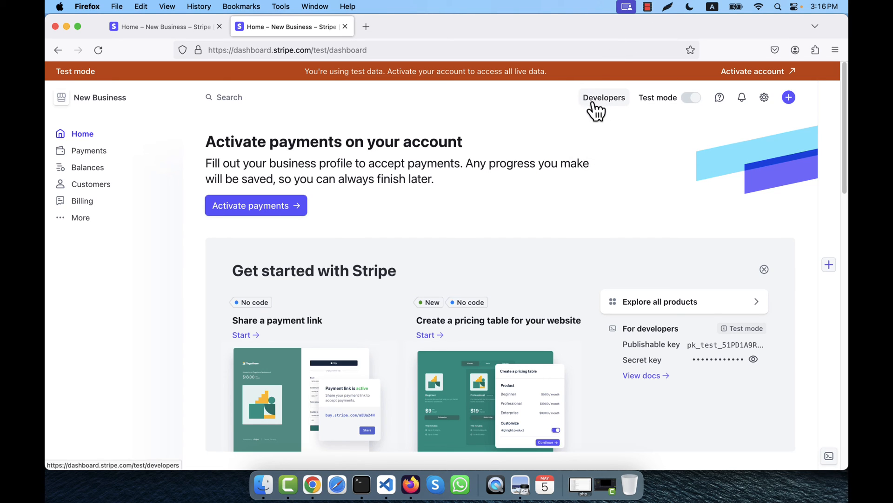
pyautogui.moveTo(587, 111)
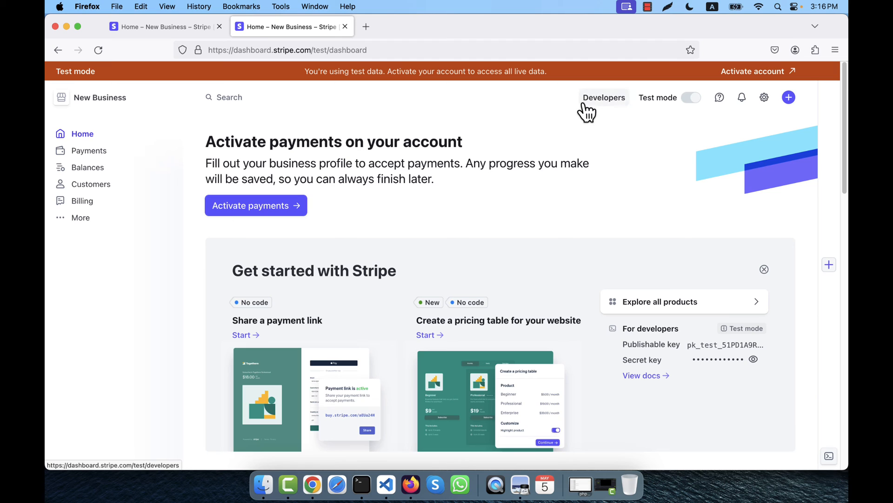
# Go to the Developers overview with its request and webhook statistics
pyautogui.click(604, 97)
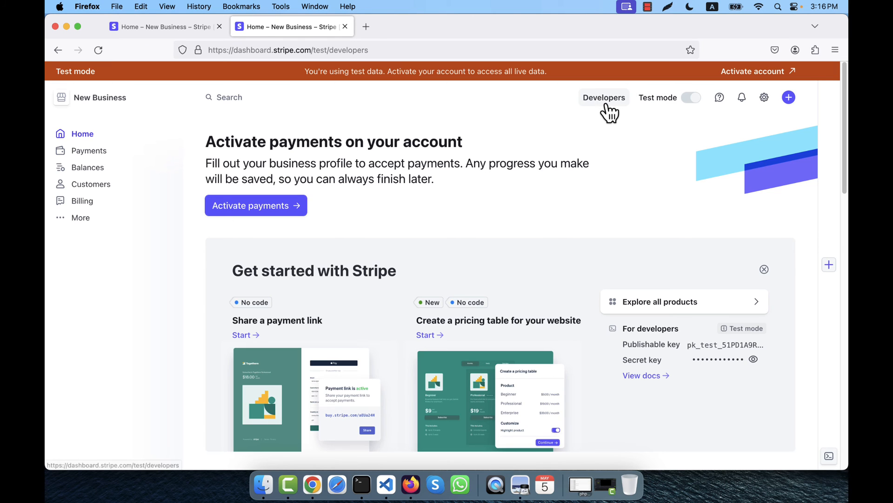
pyautogui.click(603, 98)
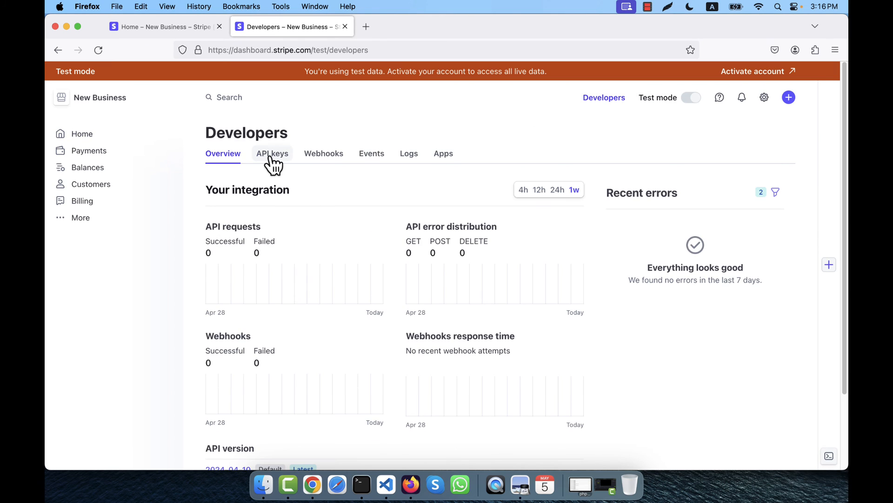
# Show the API keys page listing the test publishable key and hidden secret key
pyautogui.click(273, 153)
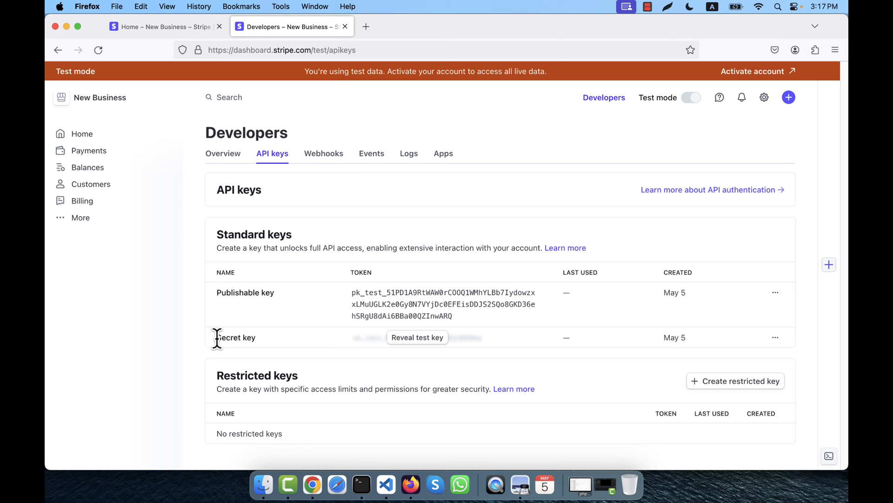
pyautogui.moveTo(252, 301)
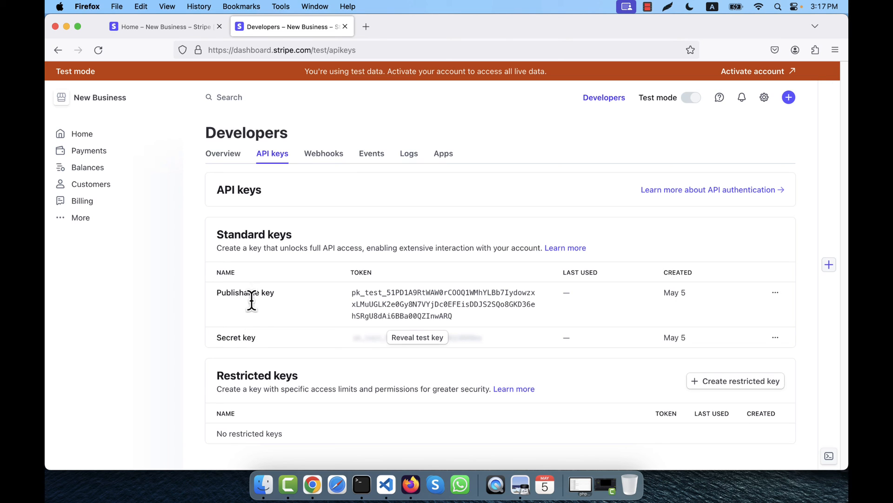
pyautogui.moveTo(377, 306)
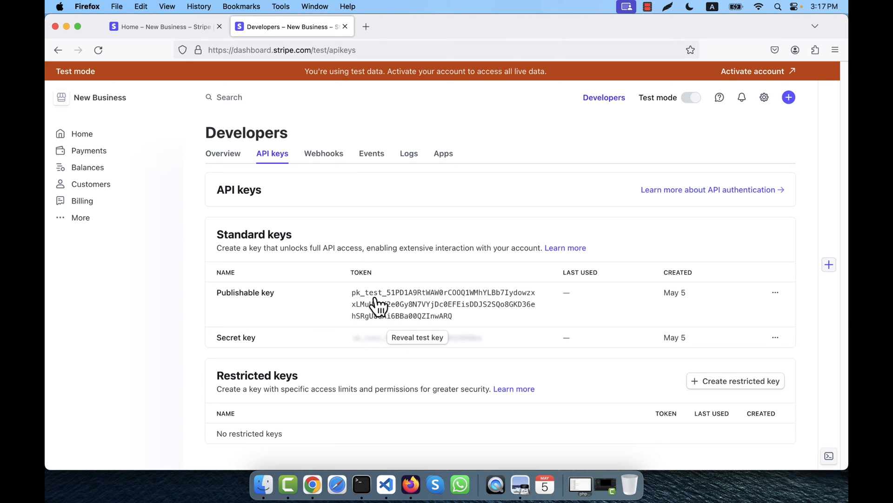
pyautogui.moveTo(248, 316)
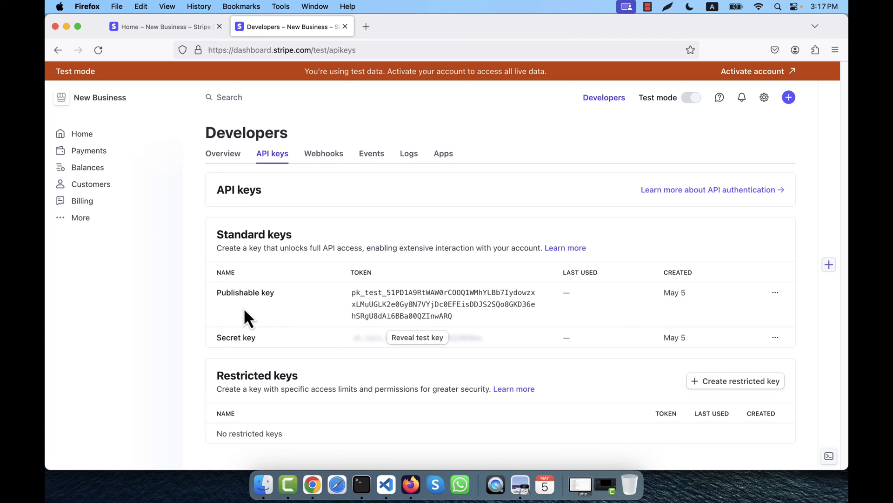
pyautogui.moveTo(405, 230)
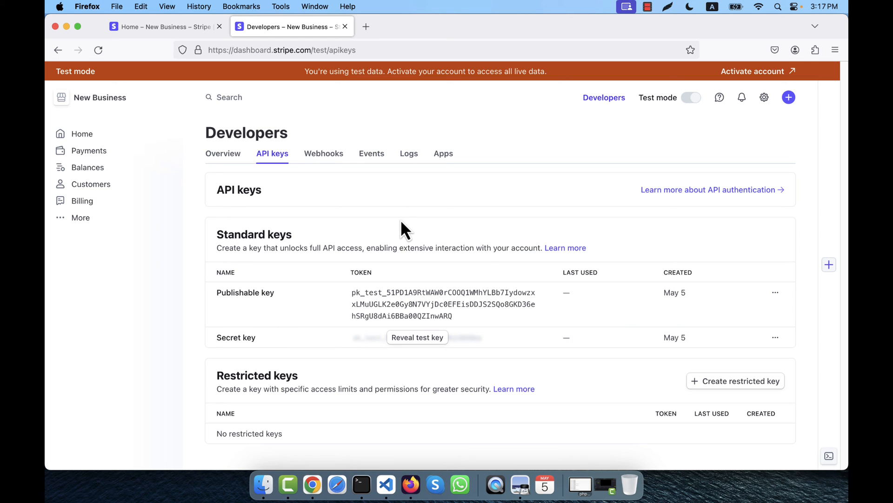
pyautogui.moveTo(487, 308)
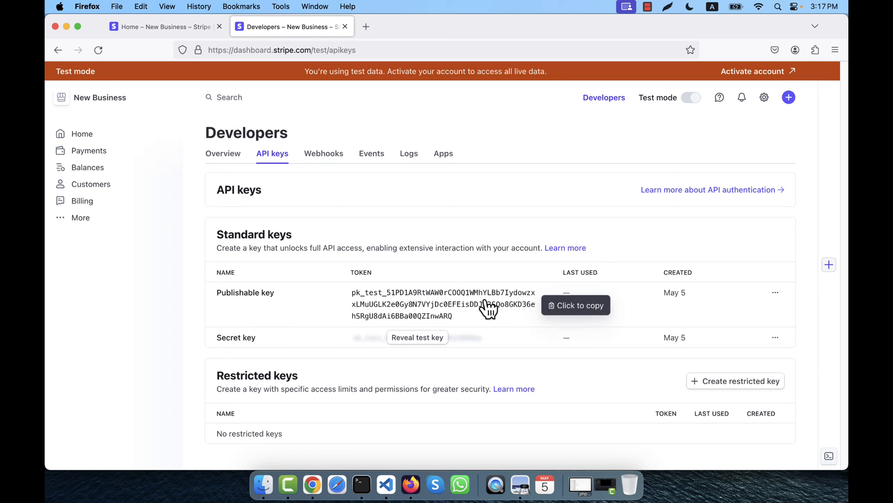
pyautogui.moveTo(410, 358)
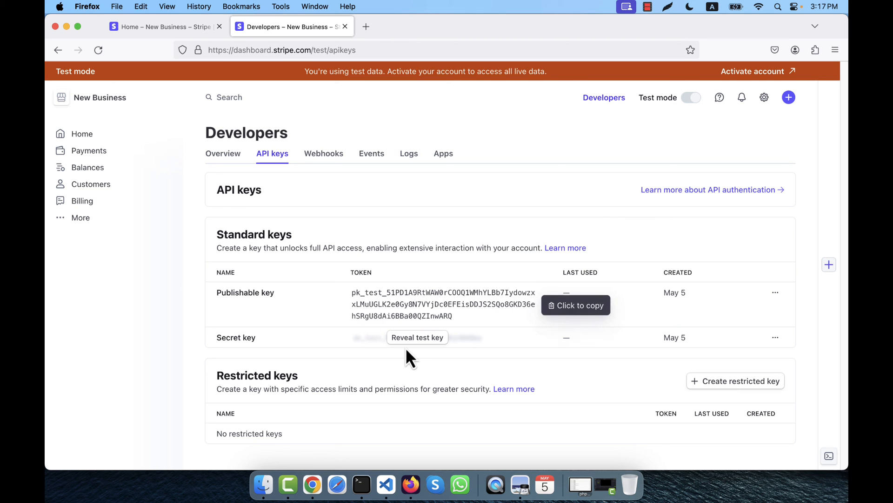
# Reveal the full test secret key in the Secret key row of the API keys list
pyautogui.click(417, 337)
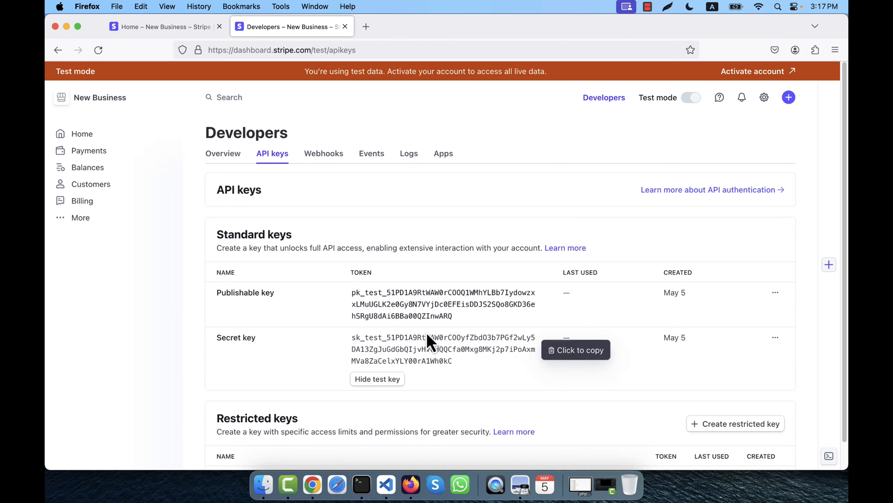
pyautogui.scroll(-3)
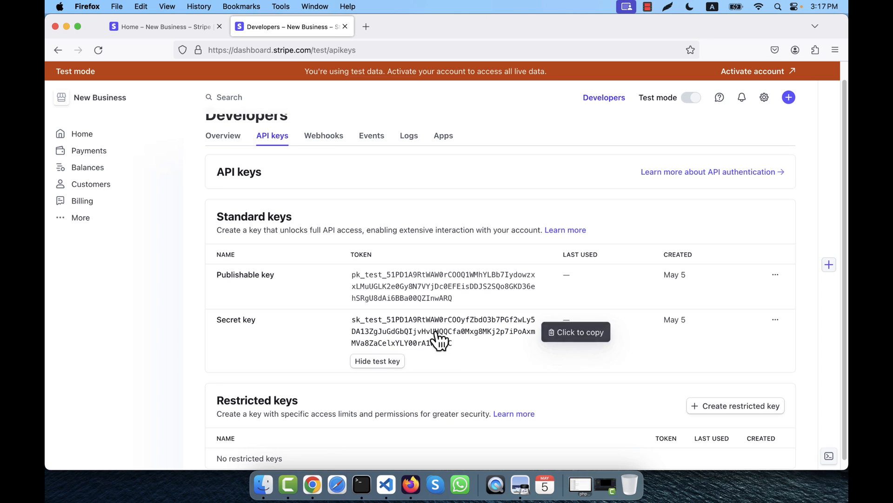
pyautogui.moveTo(578, 342)
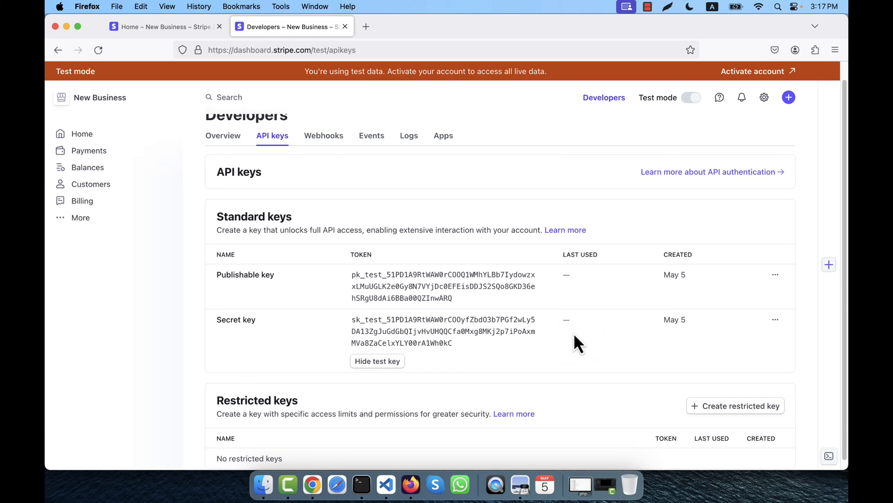
pyautogui.moveTo(210, 292)
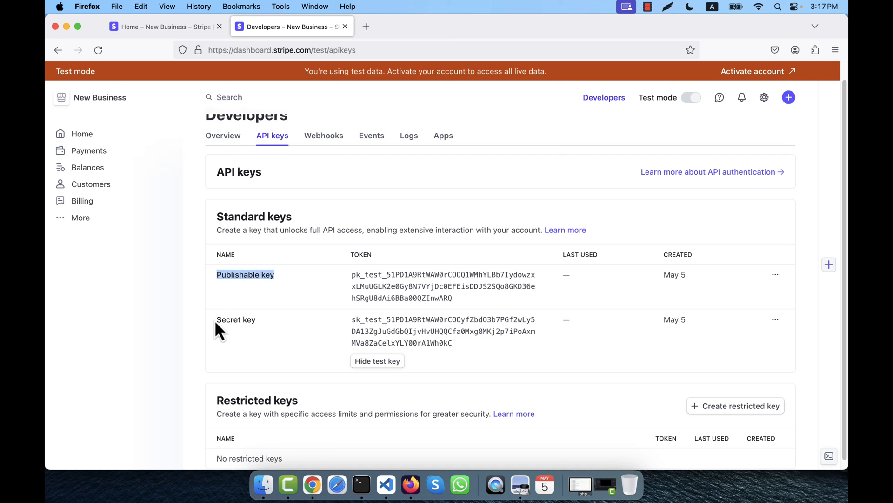
pyautogui.moveTo(258, 364)
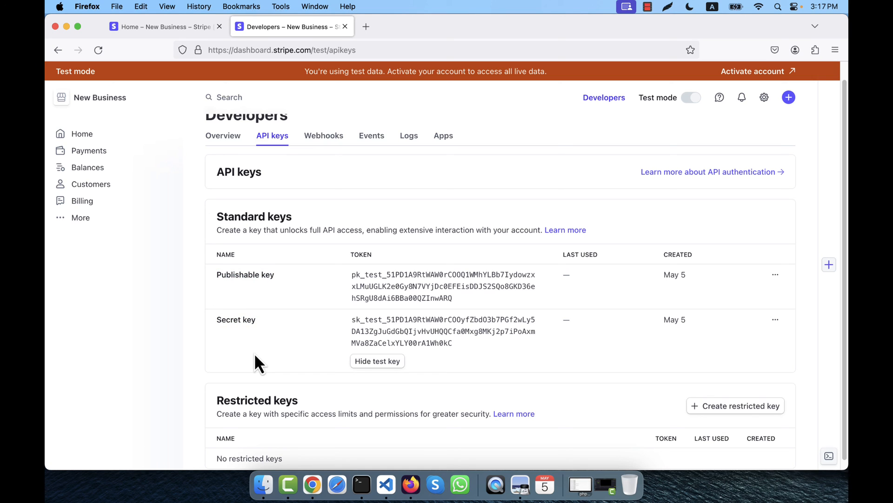
pyautogui.moveTo(487, 392)
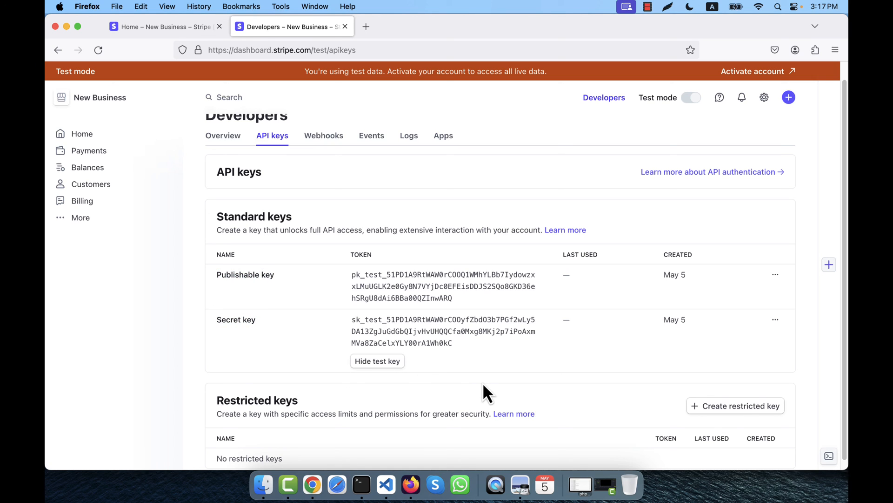